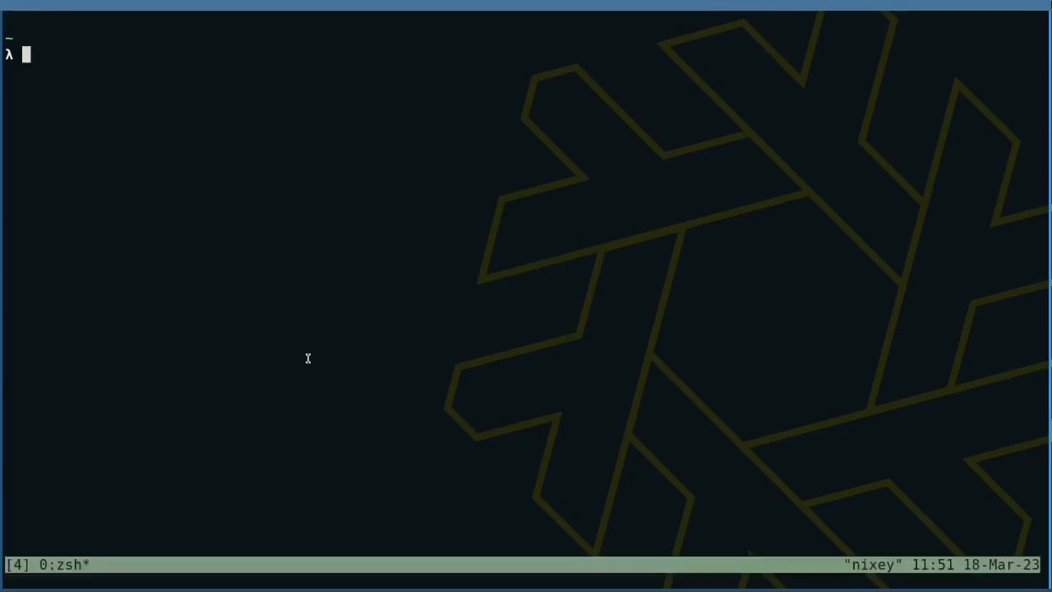
- Run tmux split-window bare, with -h, and with top and sleep 1, watching panes vanish on exit
text(tmux split-window)
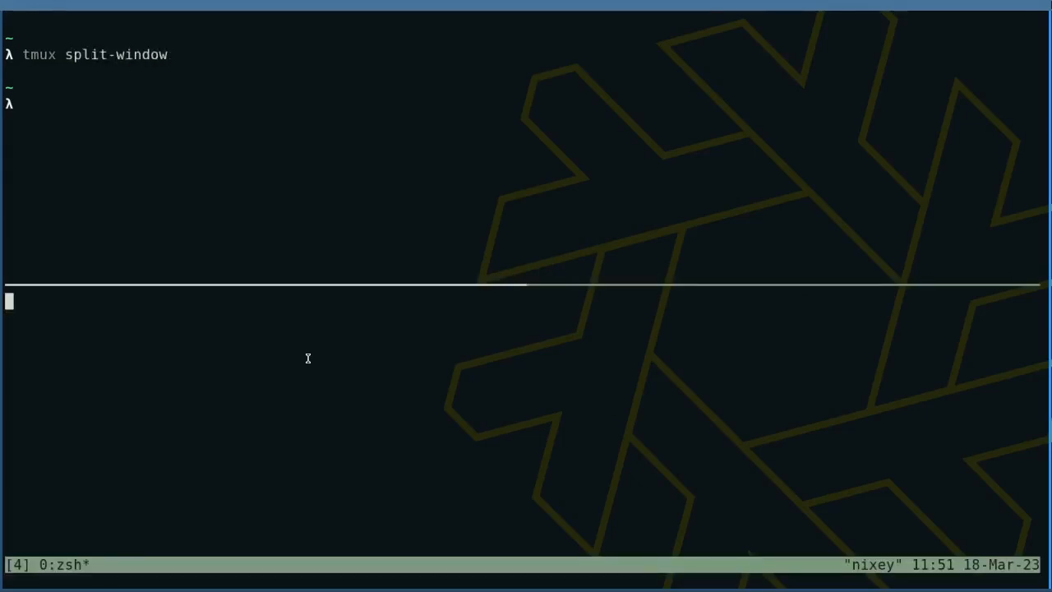
text(tmux split-window -h)
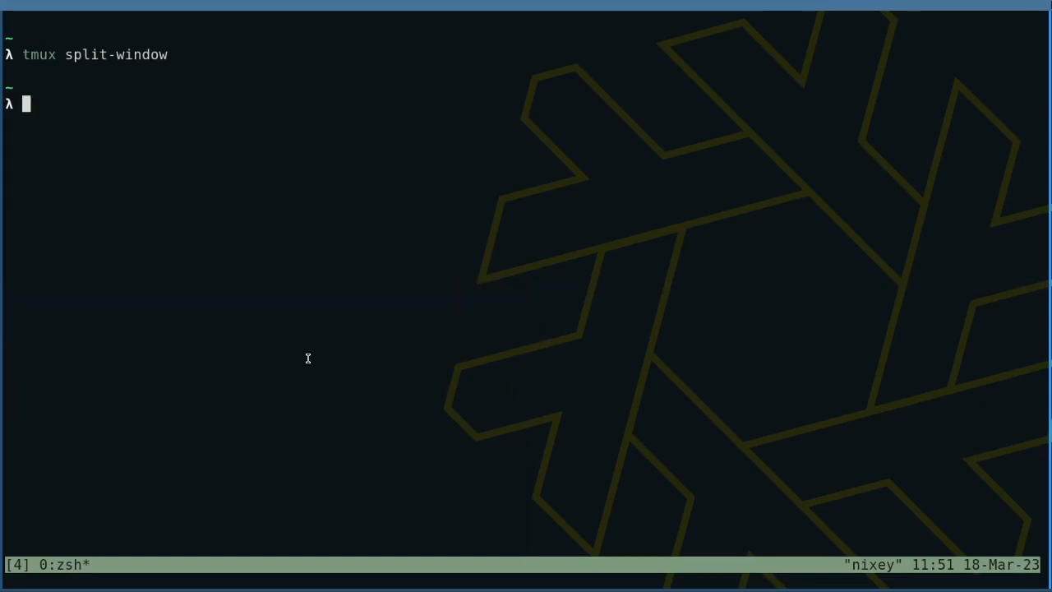
text(tmux split-window top)
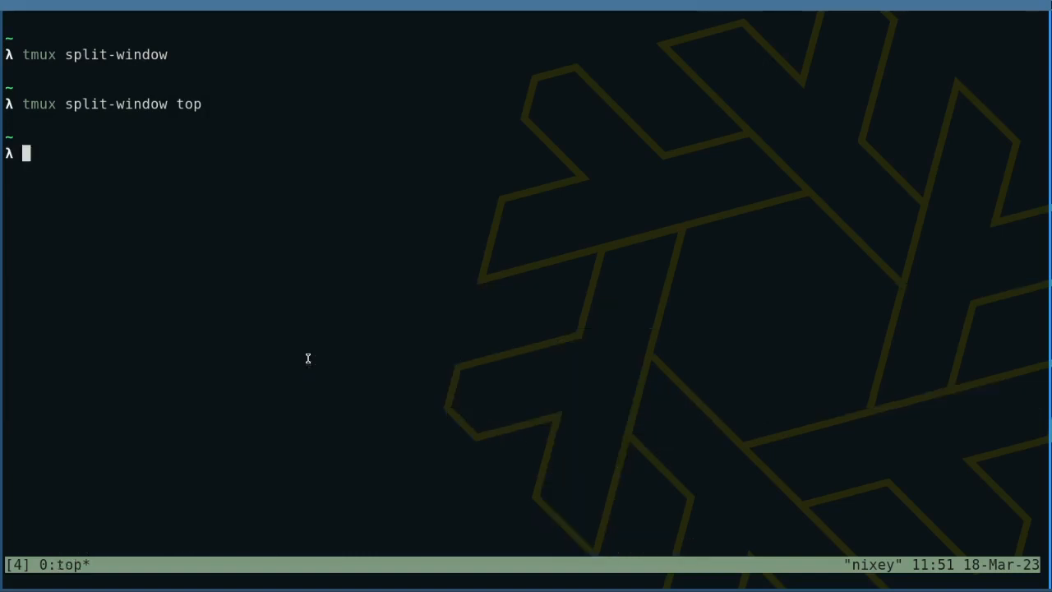
text(tmux split-window sleep 1)
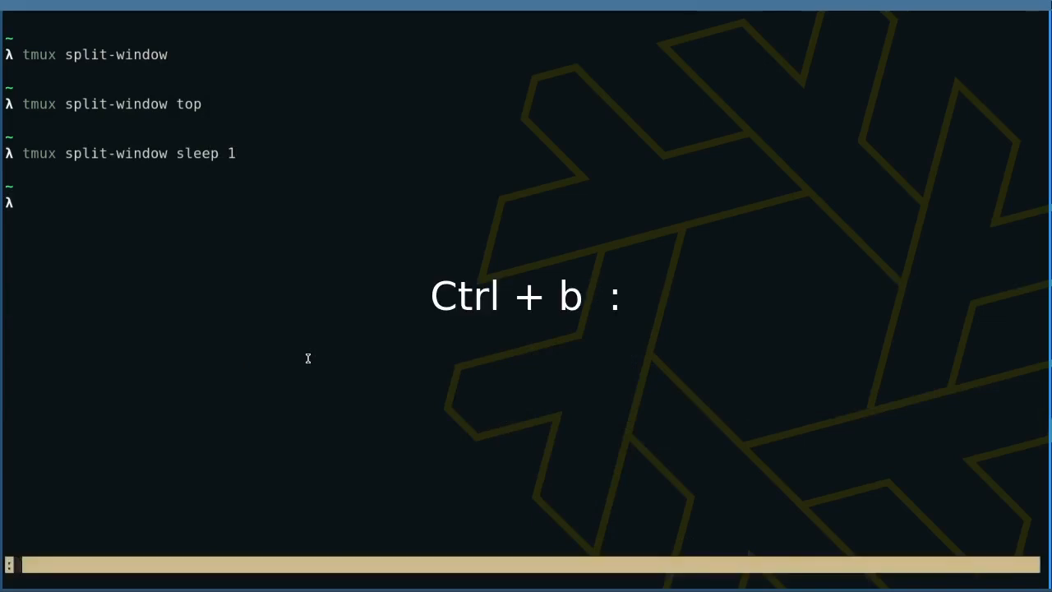
- Set remain-on-exit, then kill the dead sleep 1 pane with Ctrl+b x and confirm
text(set remain-on-exit)
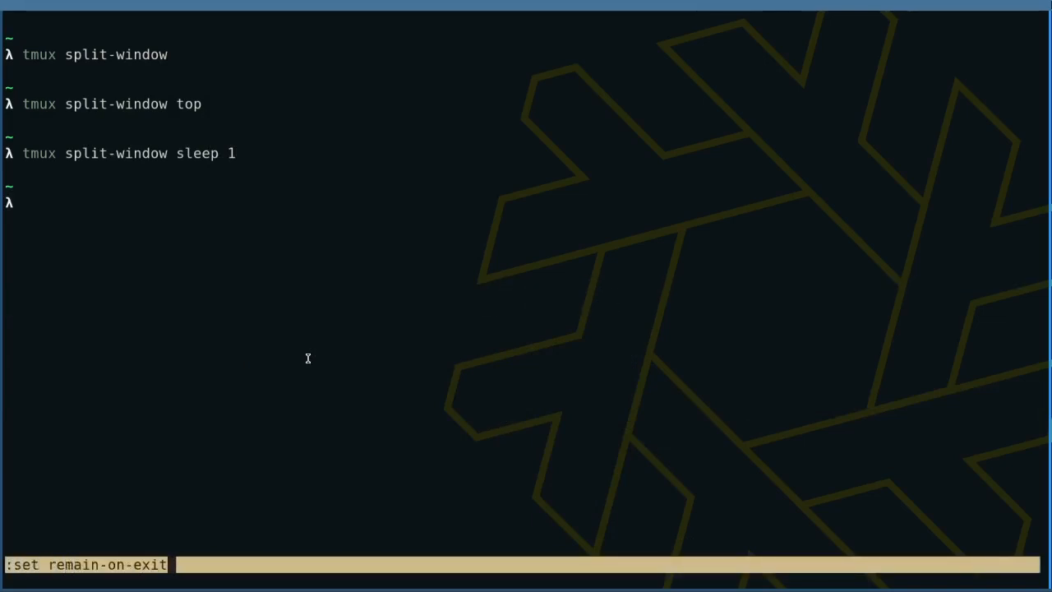
key(Return)
text(tmux split-window sleep 1)
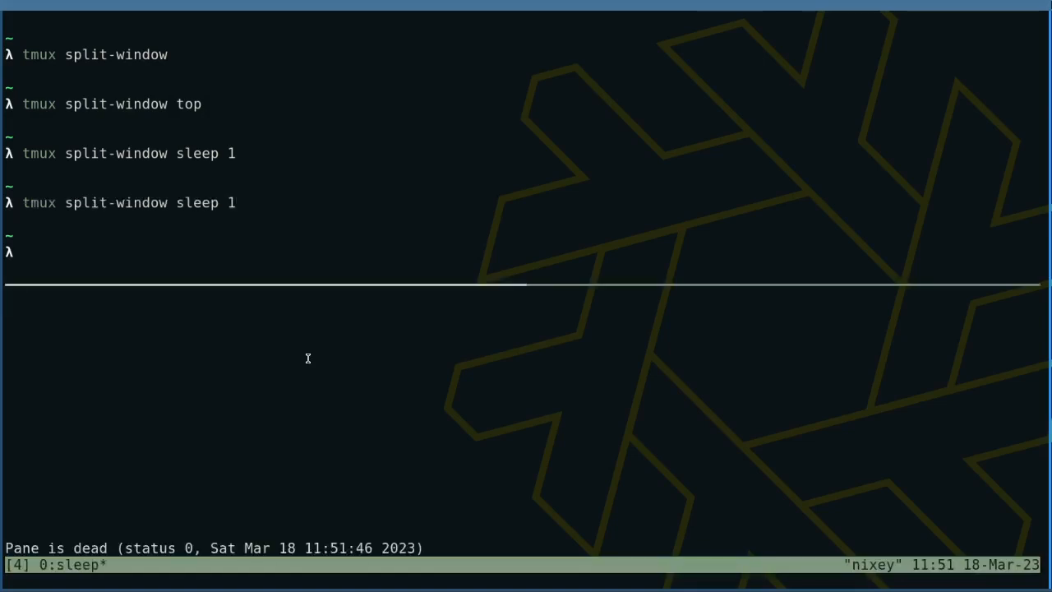
key(ctrl+b x)
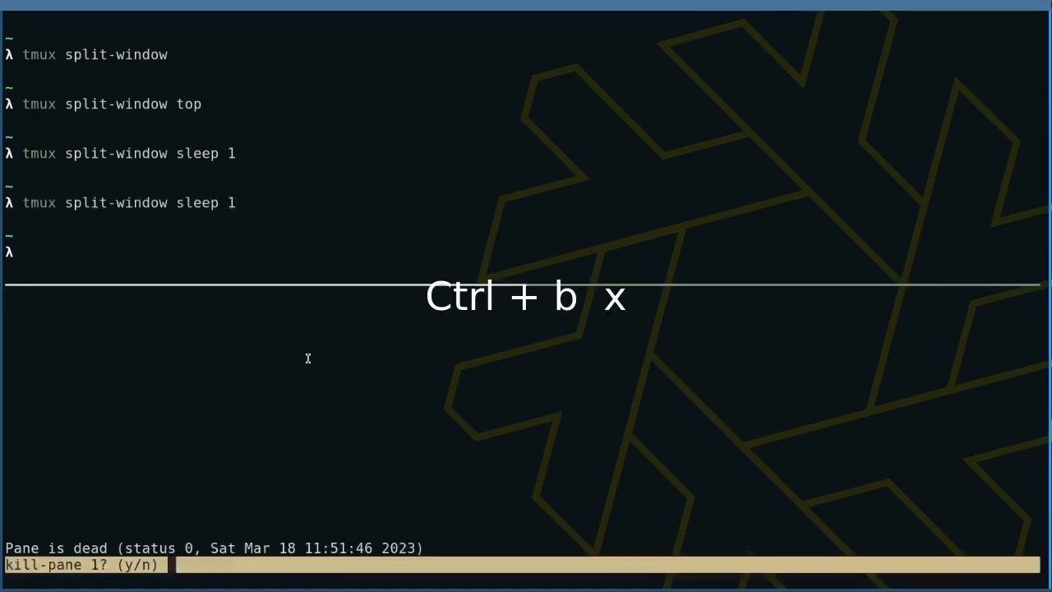
key(y)
text(python)
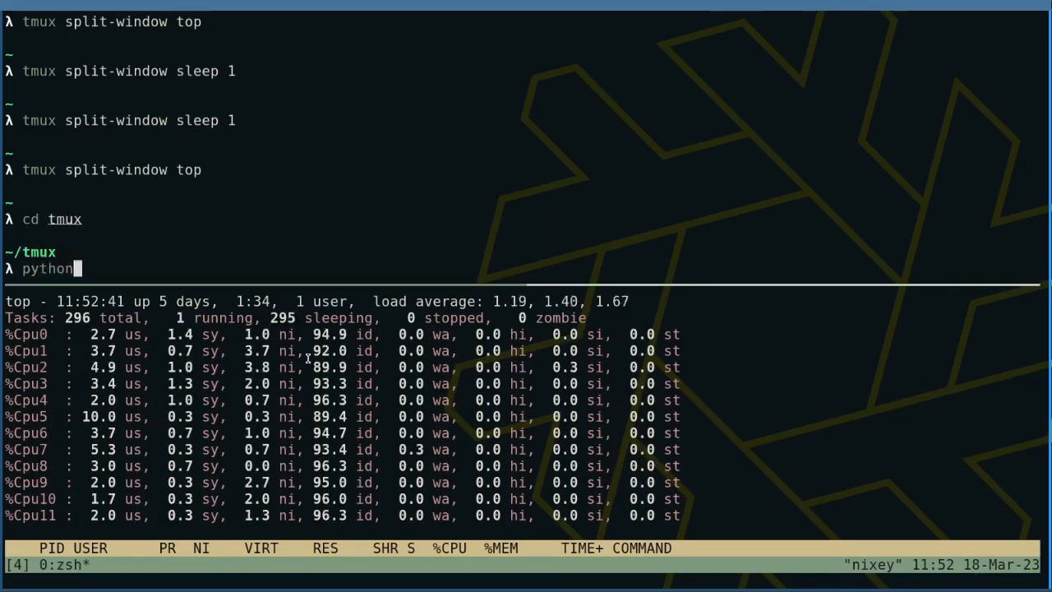
- Create and activate a .venv virtual environment and pip install primePy into it
text(-m venv)
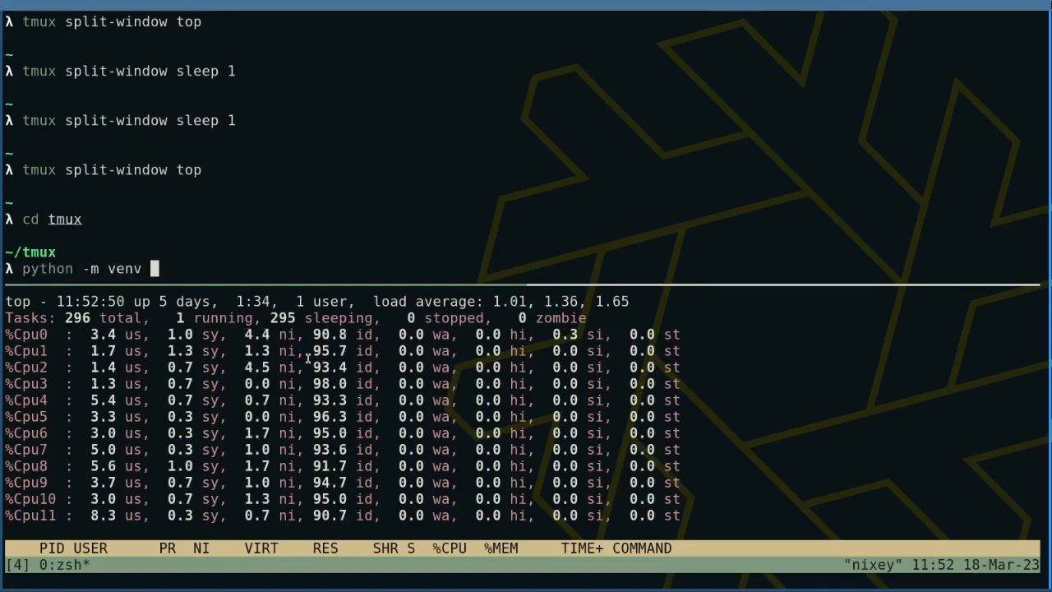
key(Return)
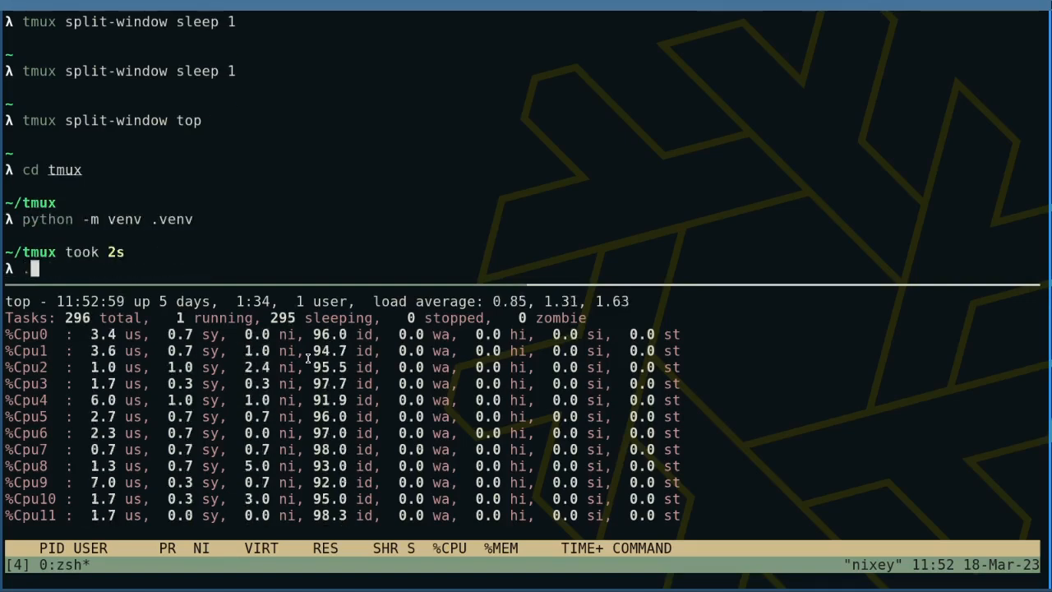
key(Return)
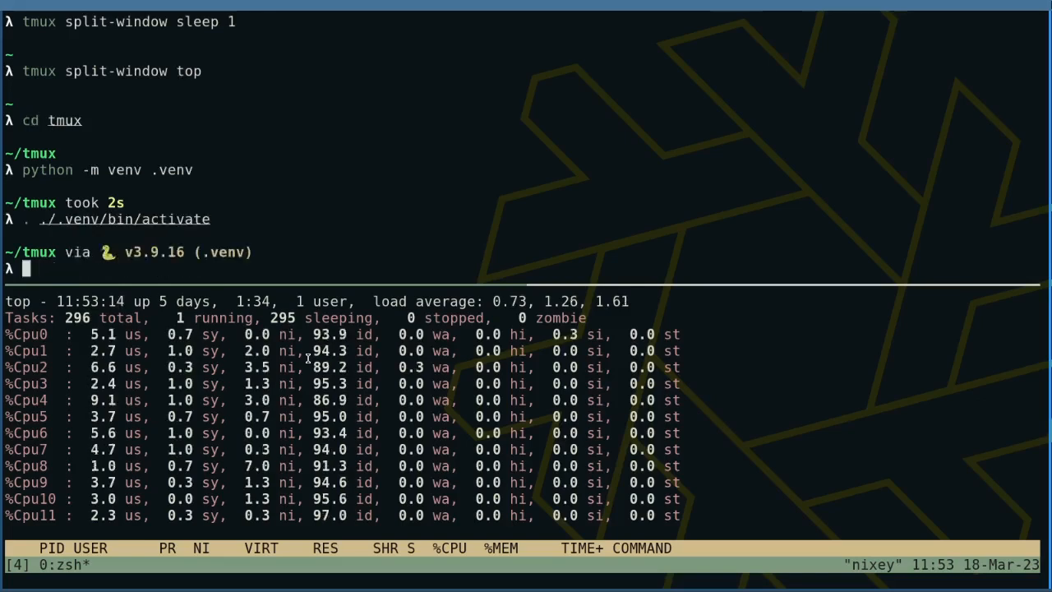
text(pip install)
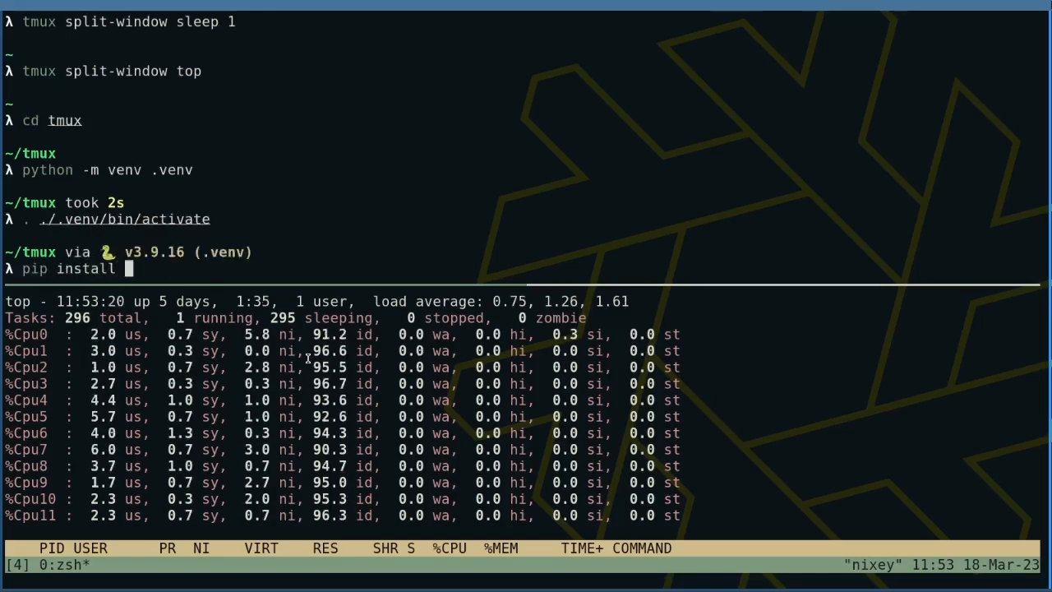
key(Return)
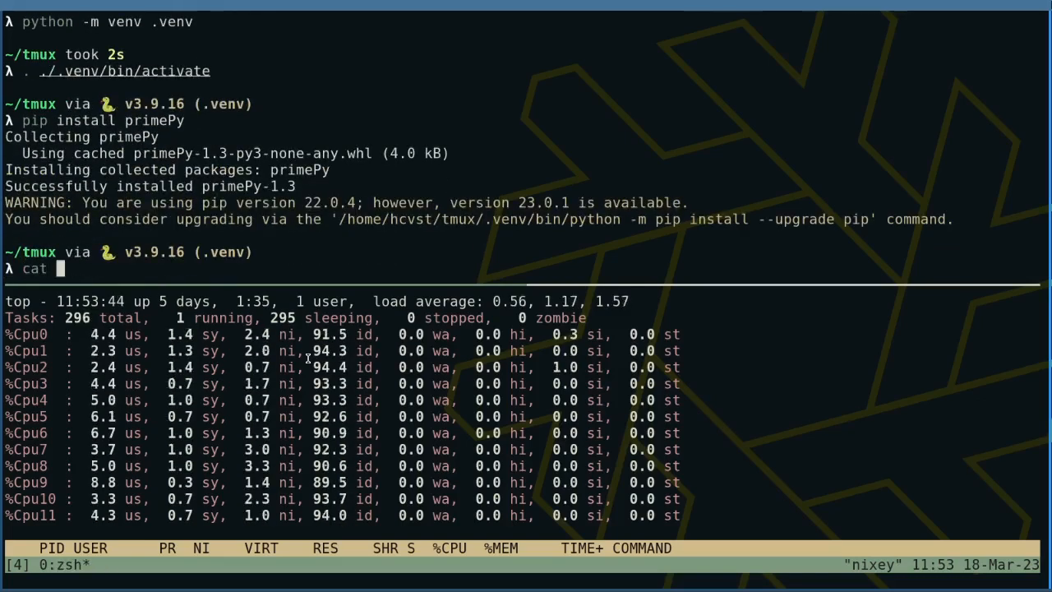
- Write nth-prime.py via cat, reading n from sys.argv and printing primes.first(n)[n-1]
text(> nth-prime.py)
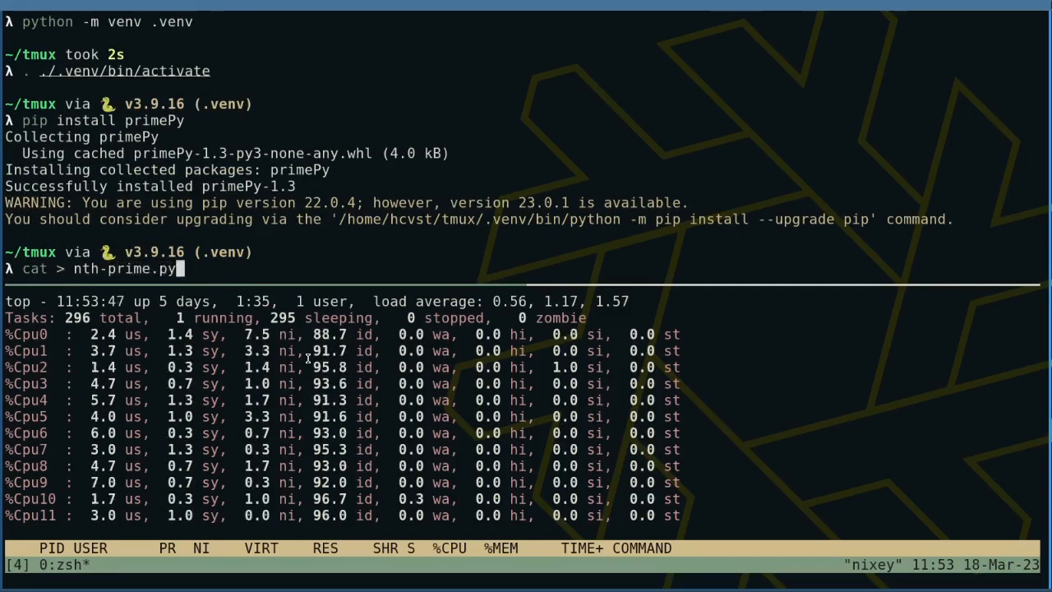
text(import sys)
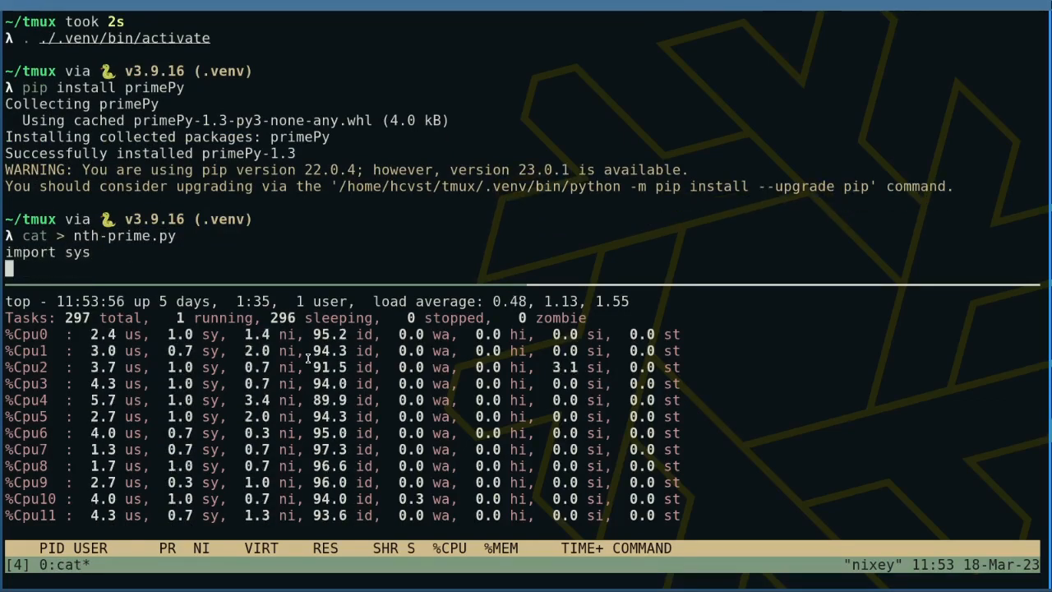
text(from primePy import primes)
text(n =)
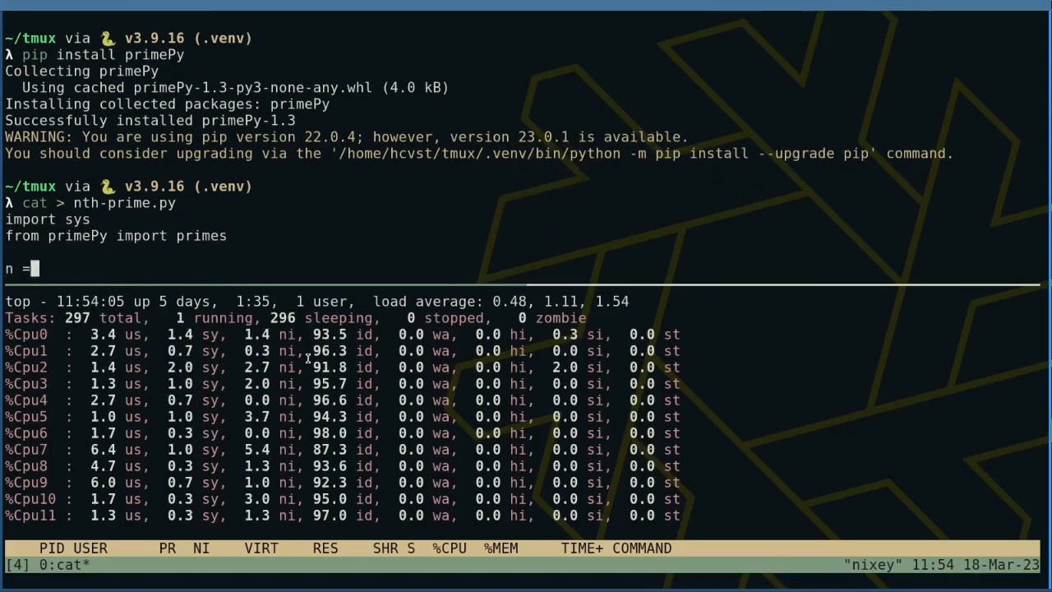
text(int(sys.argv[1)
text(print(primes.f)
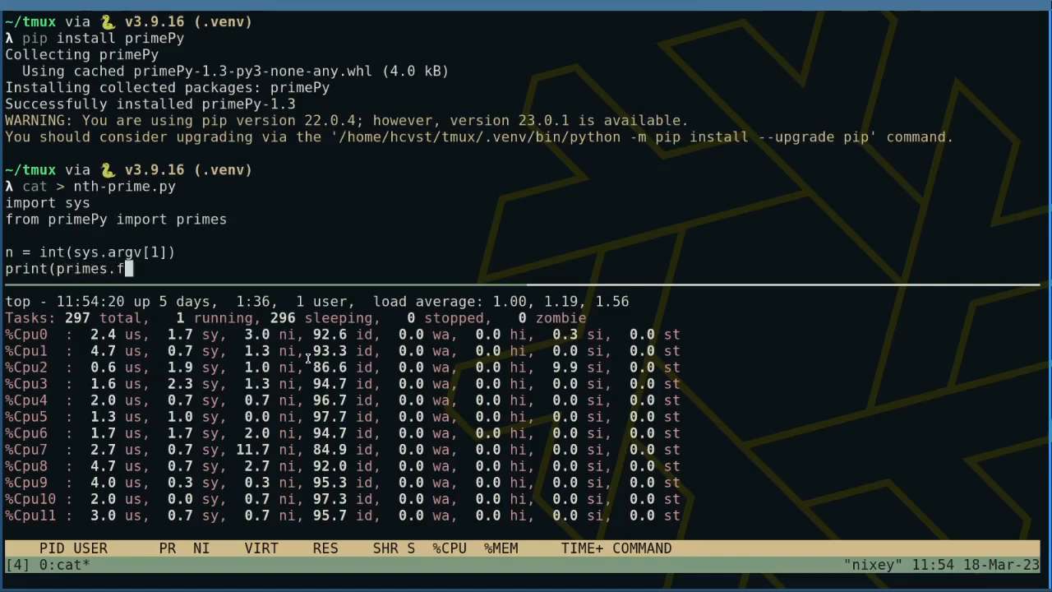
text(irst(n)[n-1)
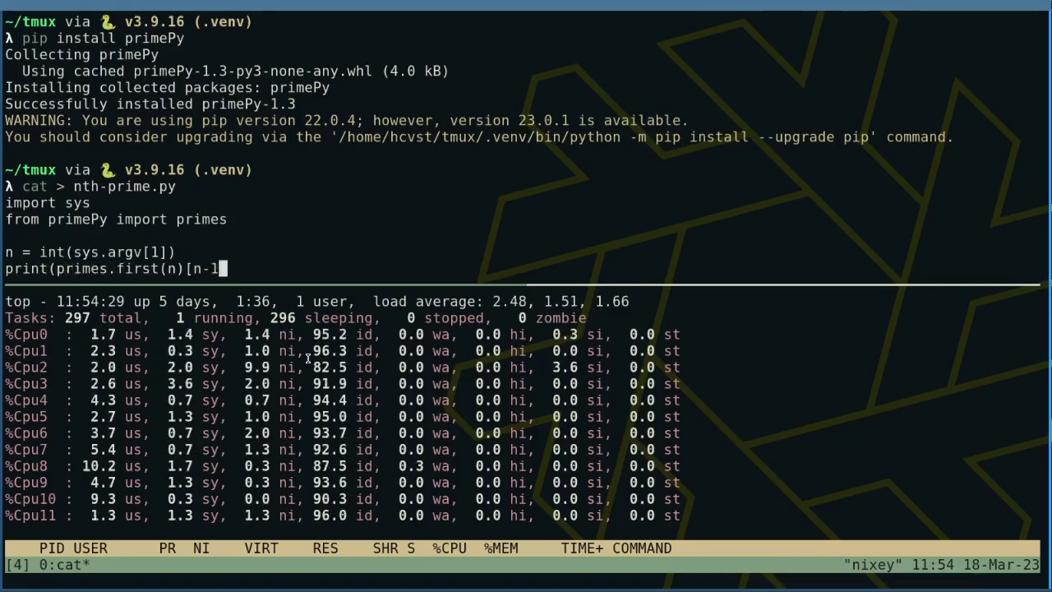
key(ctrl+d)
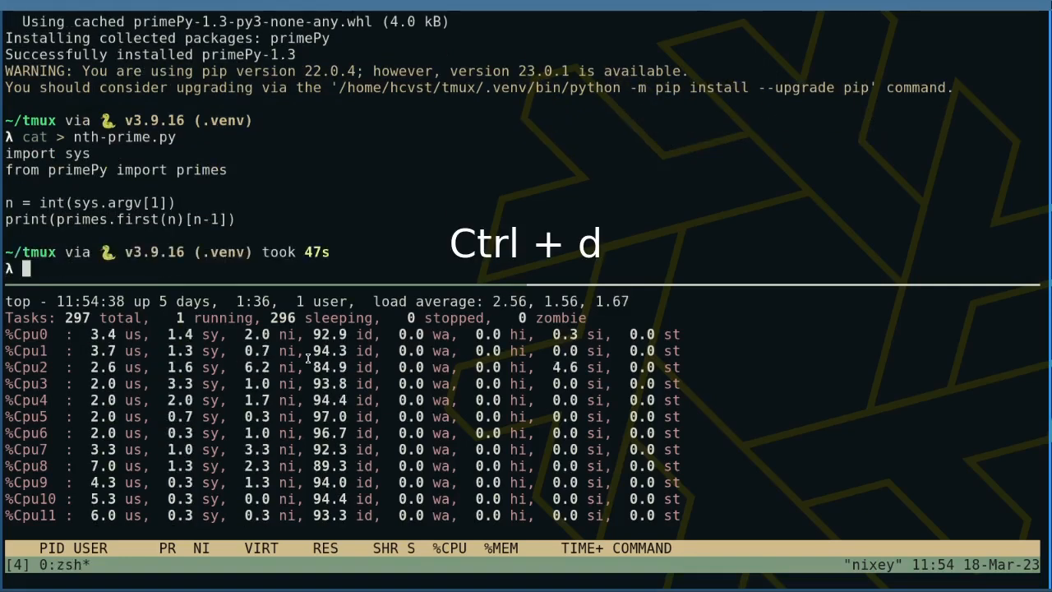
- Test nth-prime.py on small inputs, printing 2 for 1 and 541 for 100
text(python nth-prime.py 1)
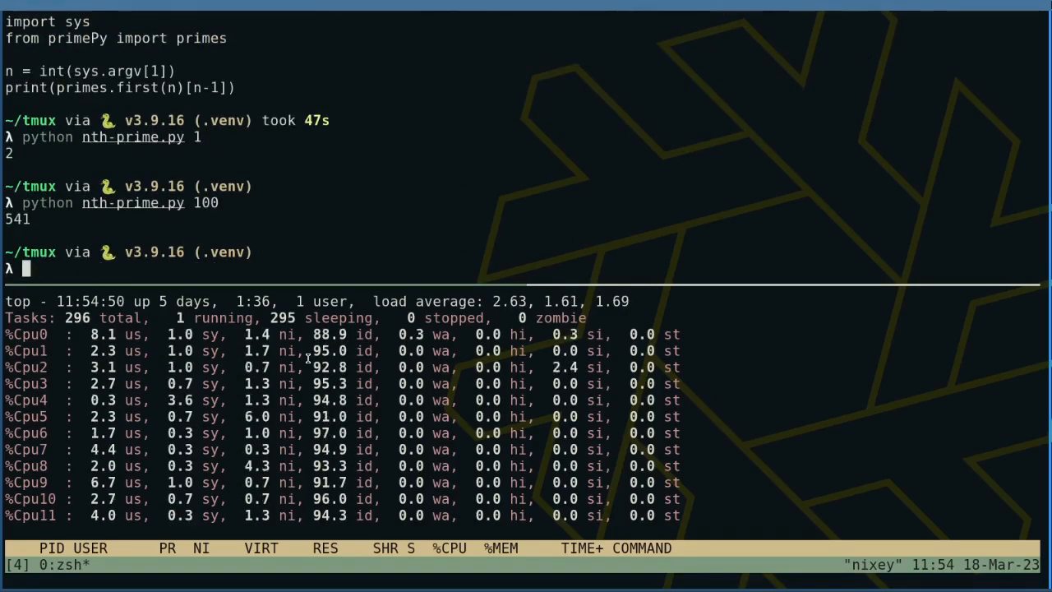
- Run python nth-prime.py 30000, printing 350377 after about 18 seconds
text(python nth-prime.py)
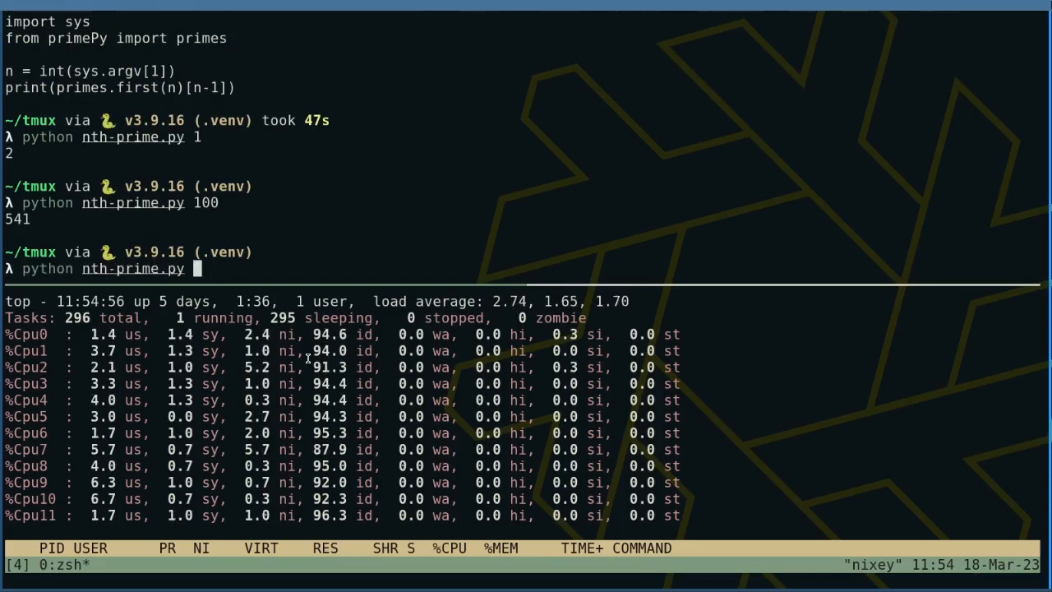
text(30000)
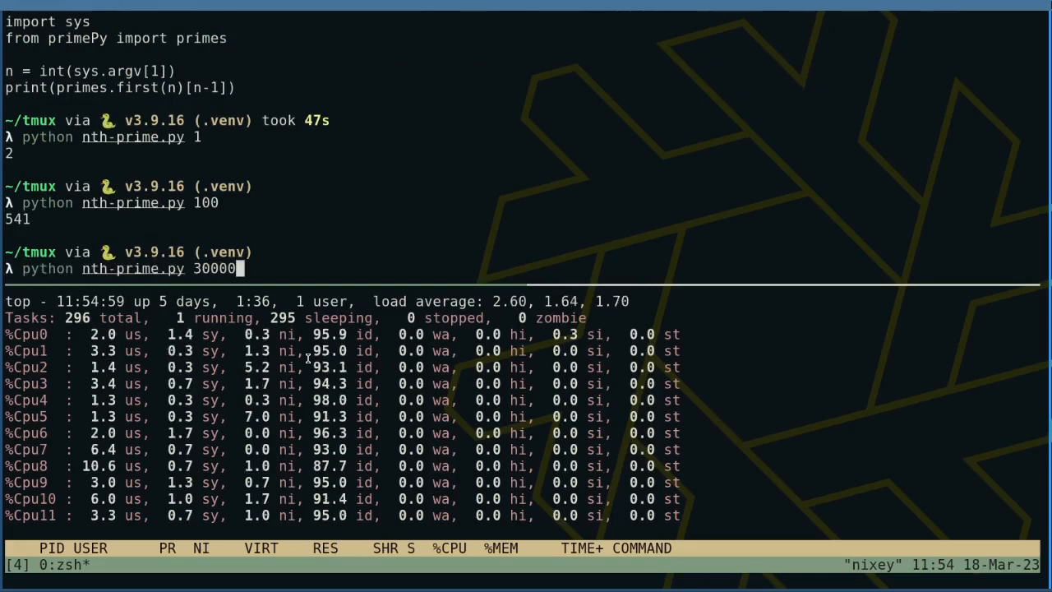
key(Return)
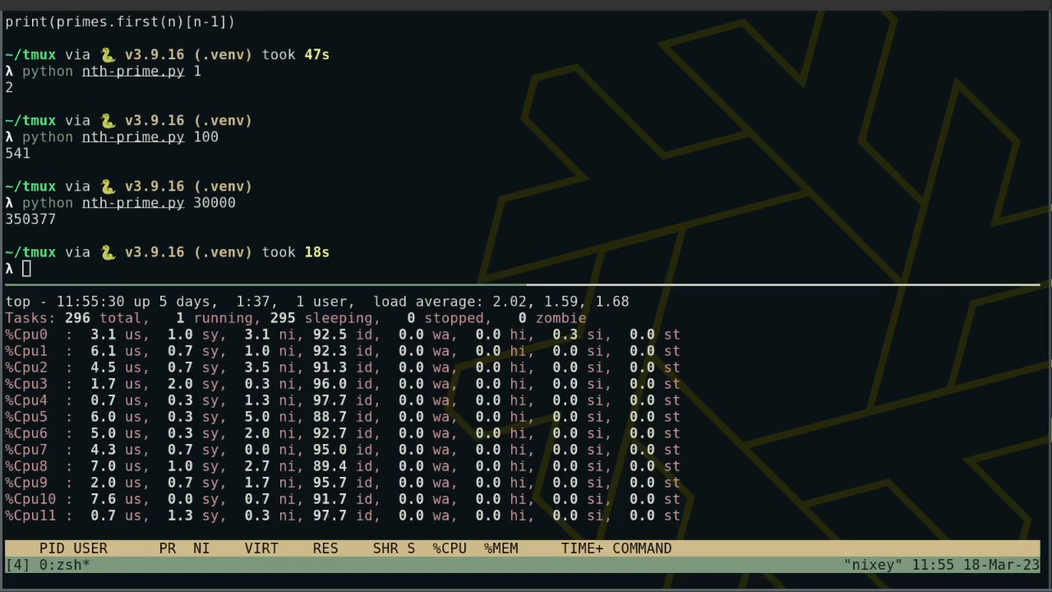
- Loop x over 30000..30005 running tmux new-window -n "Prime $x" "python nth-prime.py $x"
key(ctrl+l)
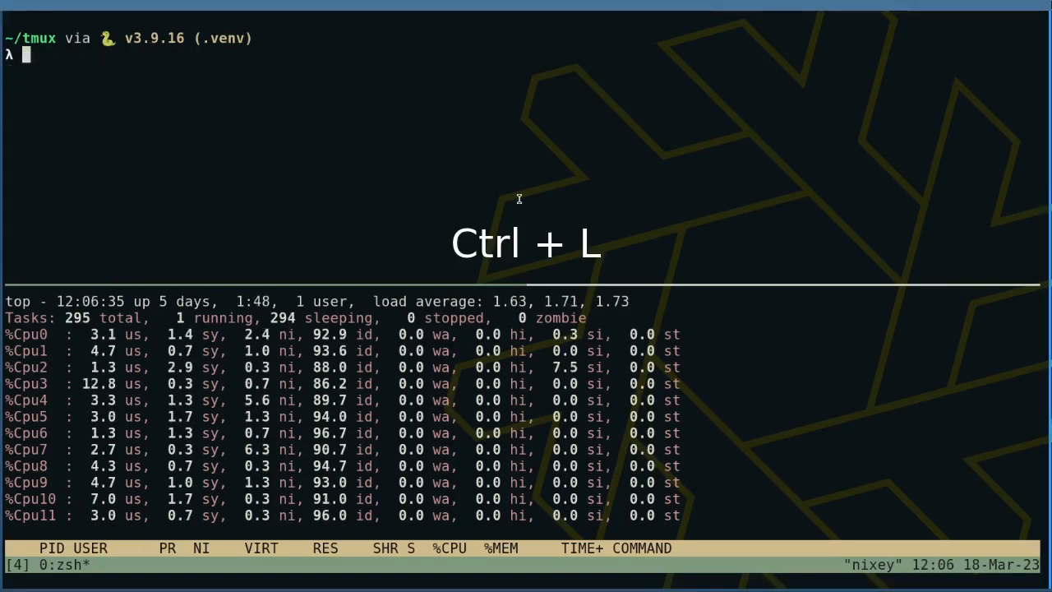
text(for x)
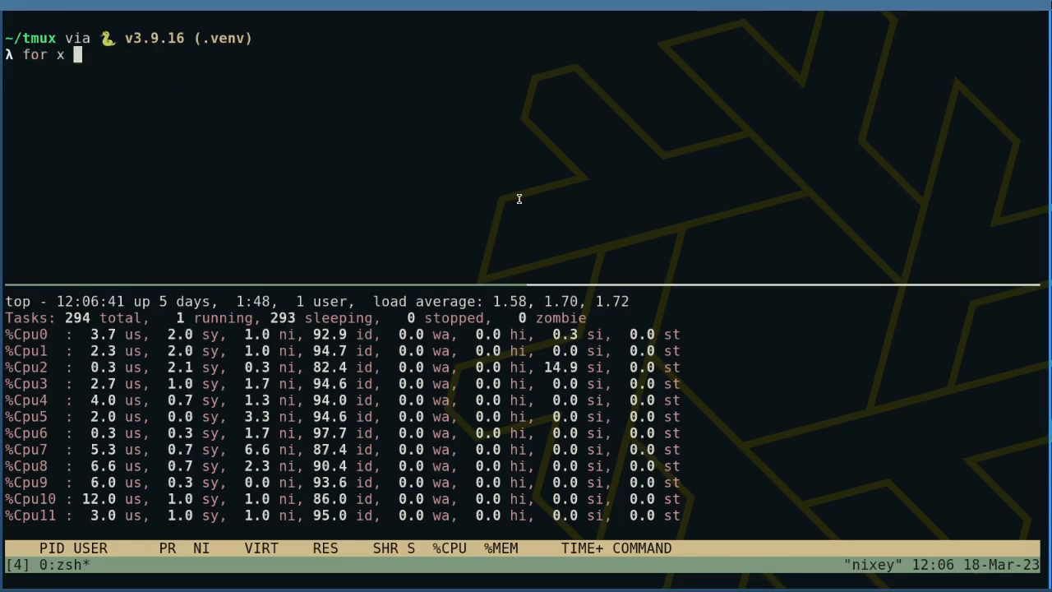
text(in {)
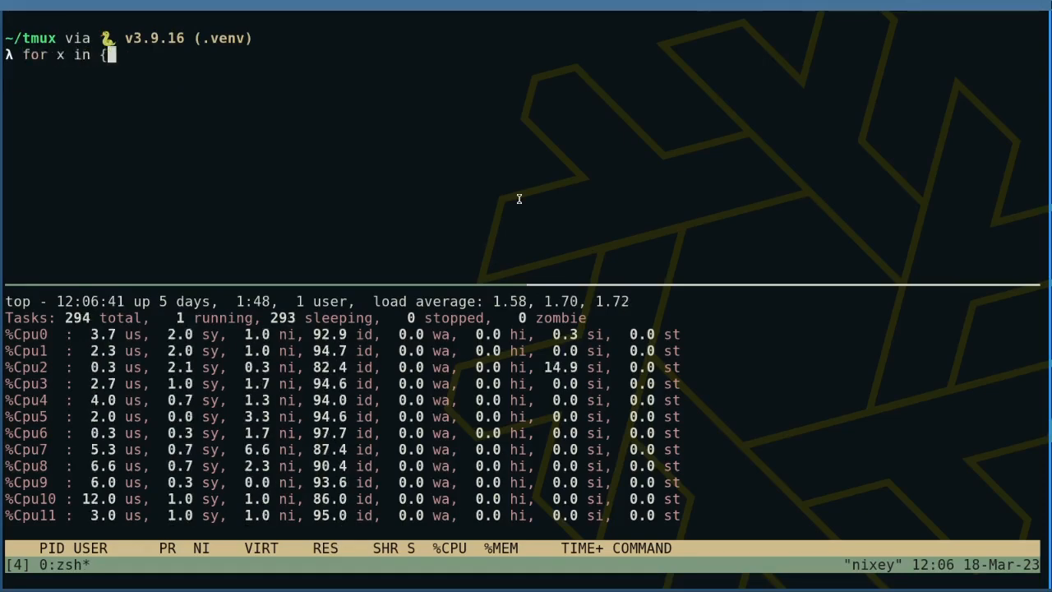
text(30000..3)
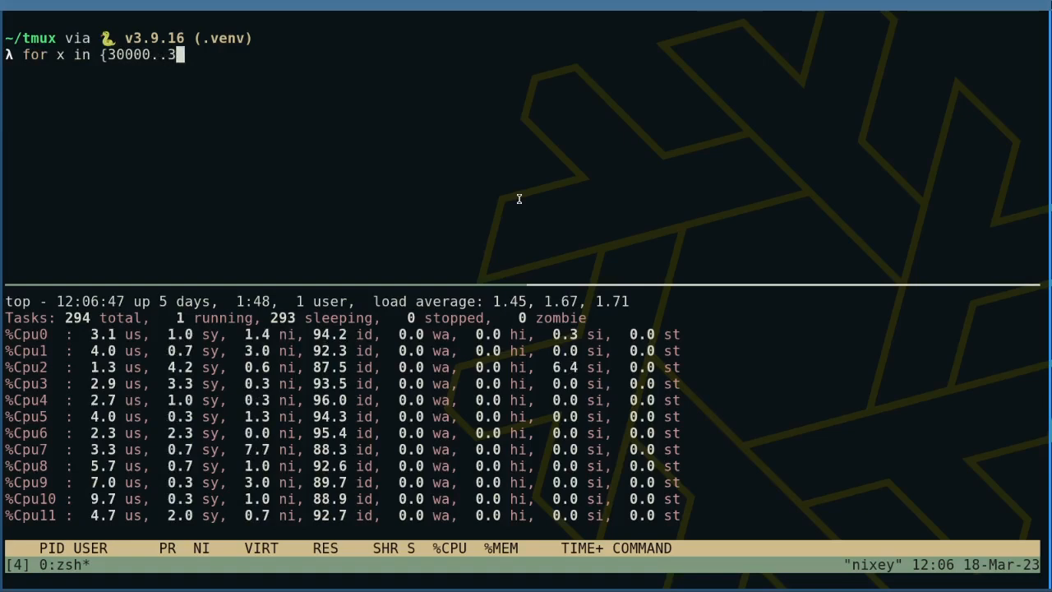
key(Return)
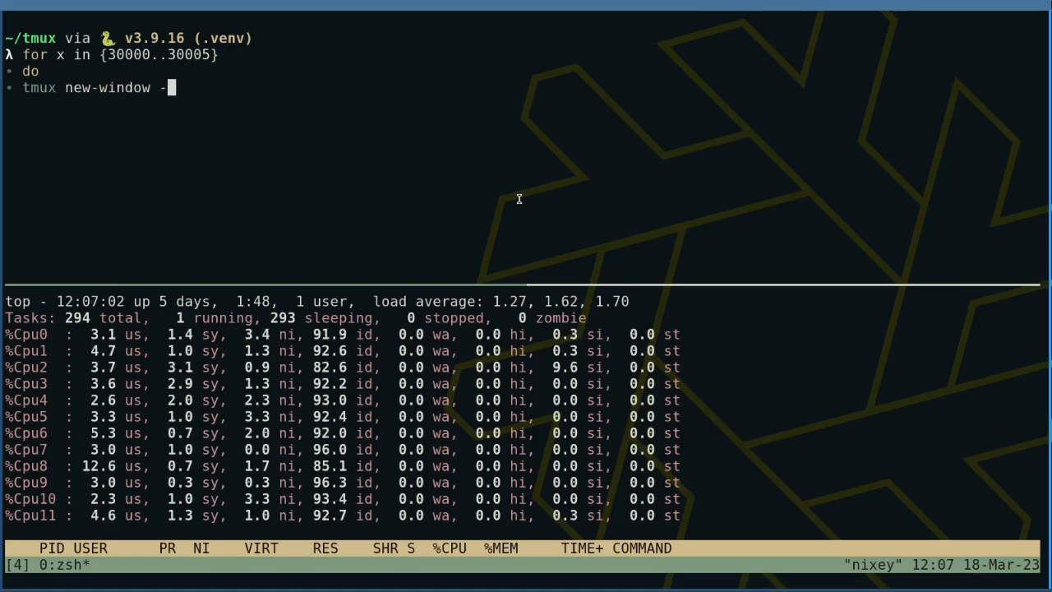
text(n "Prime $)
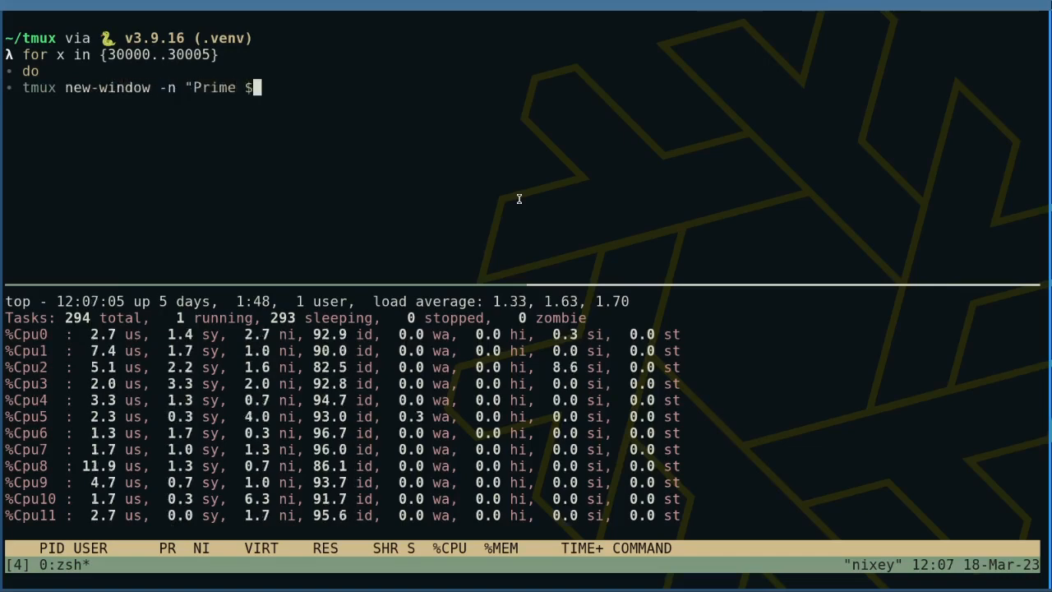
text(x" "pyth)
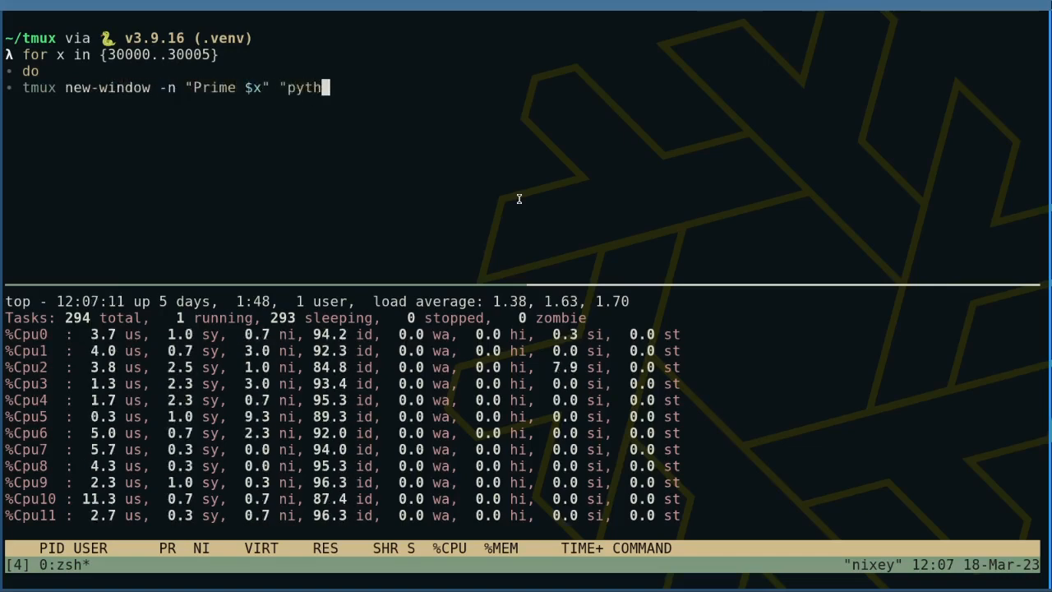
text(on nth-prime.py $x)
text(done)
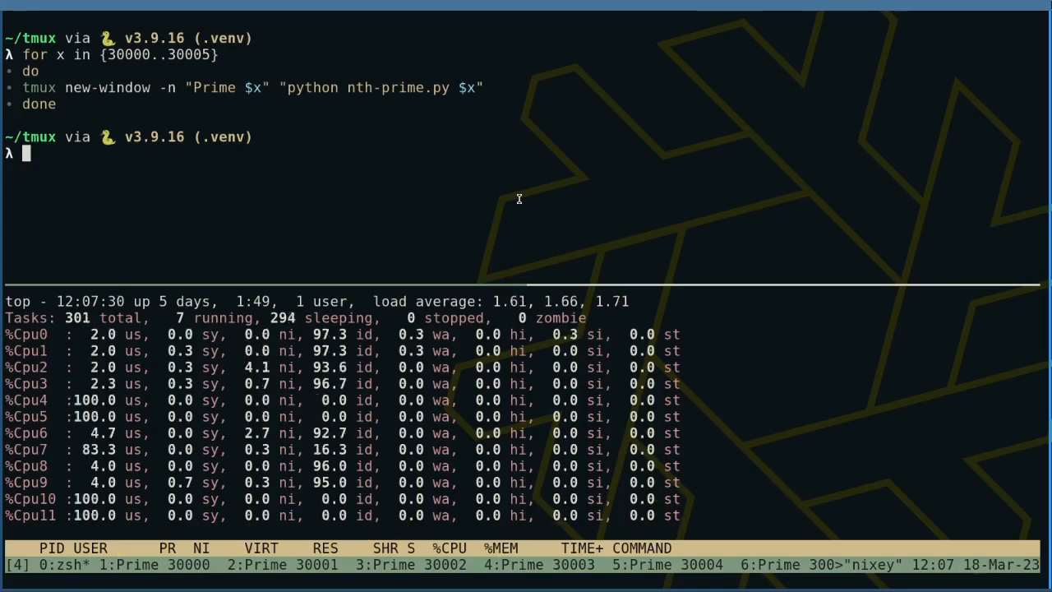
- List the windows and move to the Prime 30000 window showing its result 350377
key(ctrl+b w)
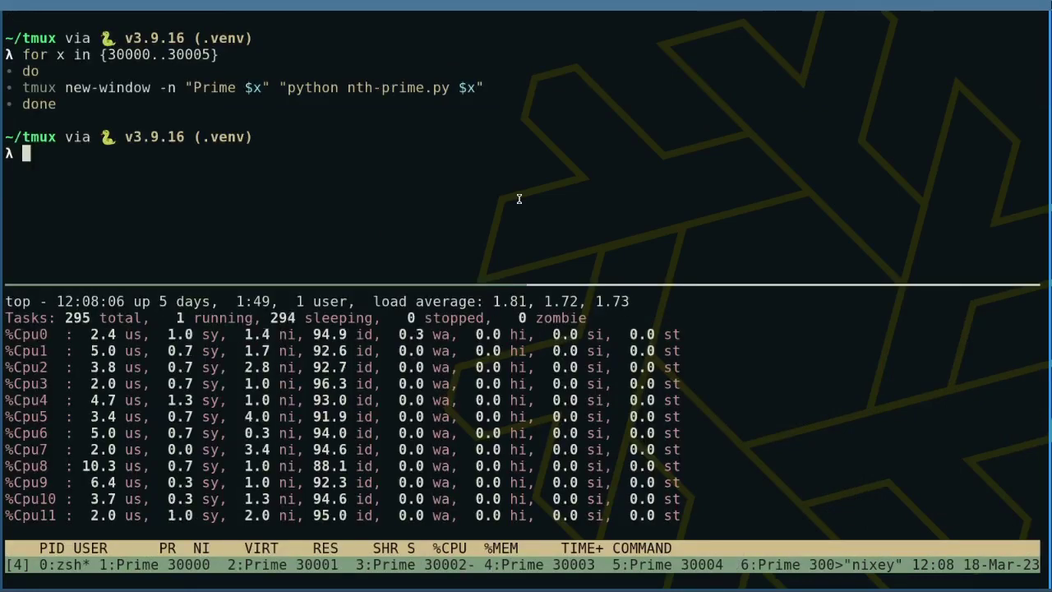
key(ctrl+b n)
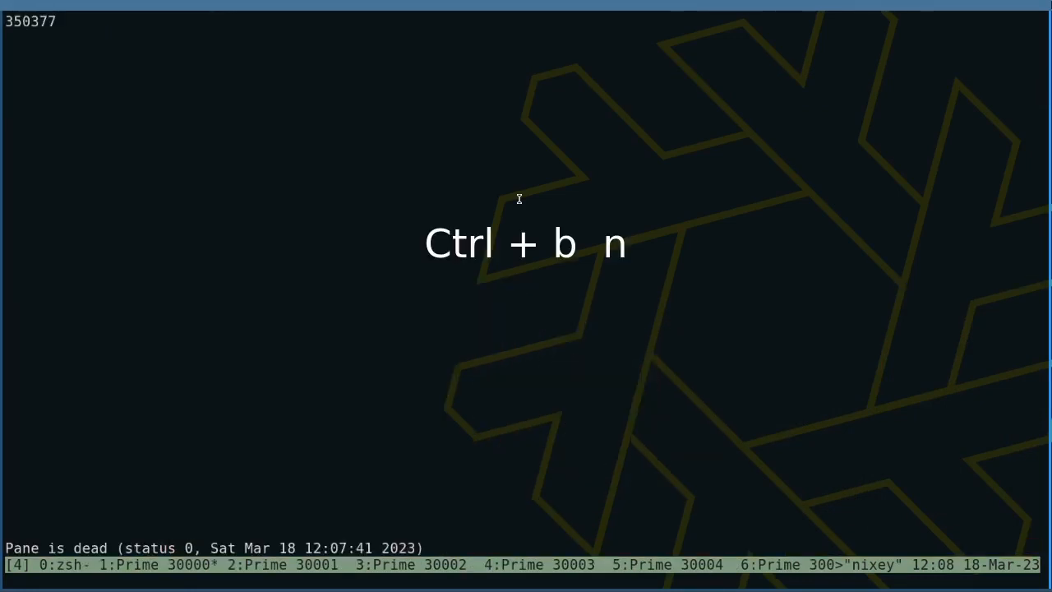